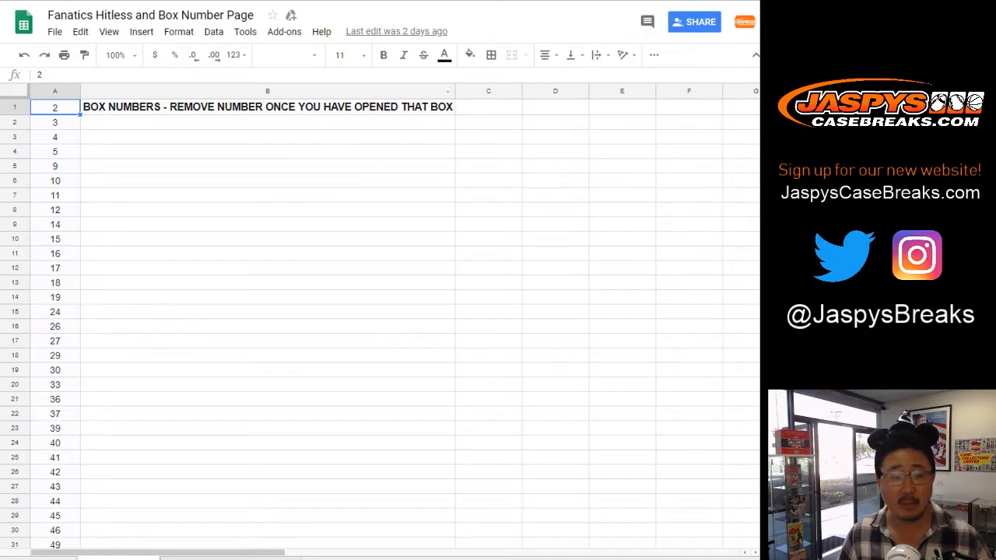
Scroll down the box numbers sheet before moving to the RANDOM.ORG dice roller.
scroll("down", 3)
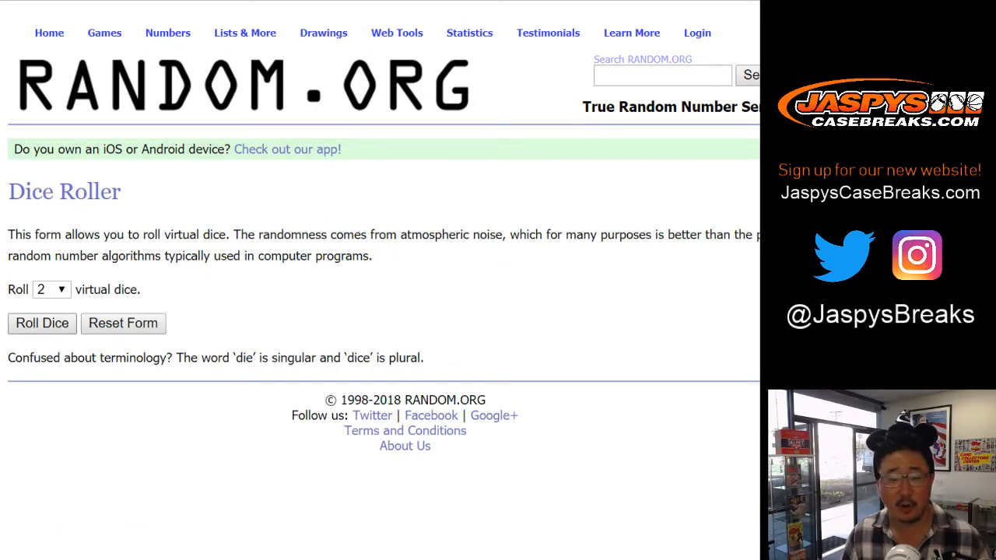
Shuffle the participant names seven times in List Randomizer, then paste in the sports divisions list.
left_click(40, 322)
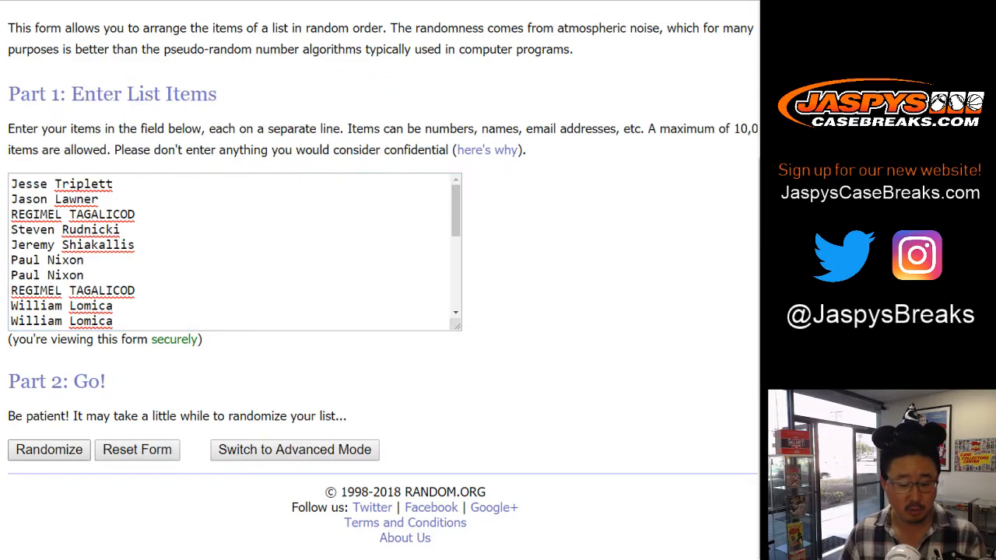
left_click(48, 450)
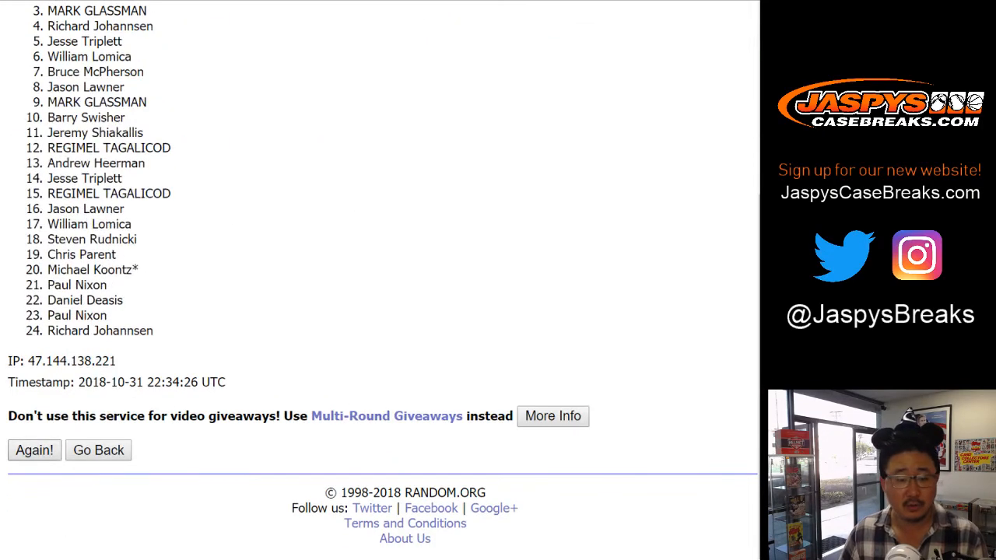
left_click(34, 450)
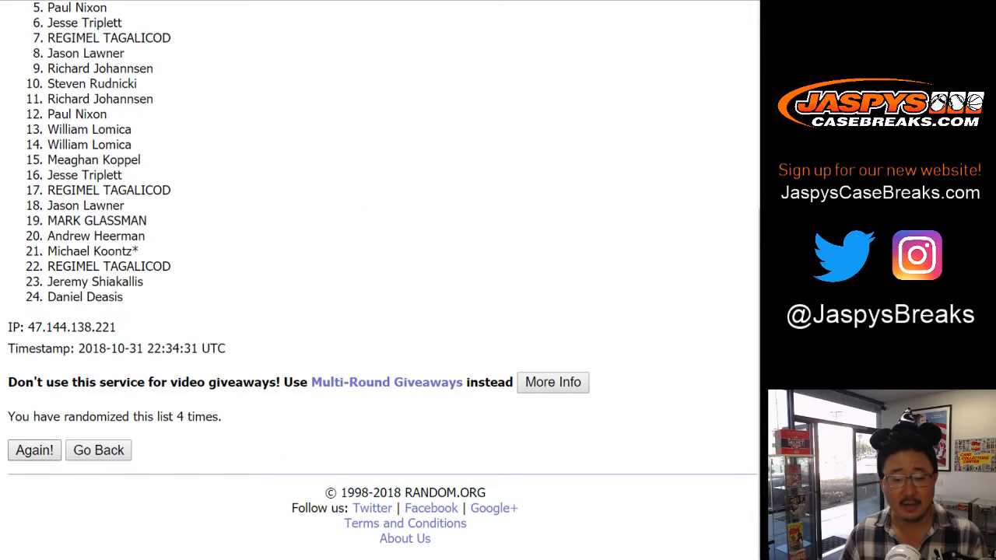
left_click(34, 450)
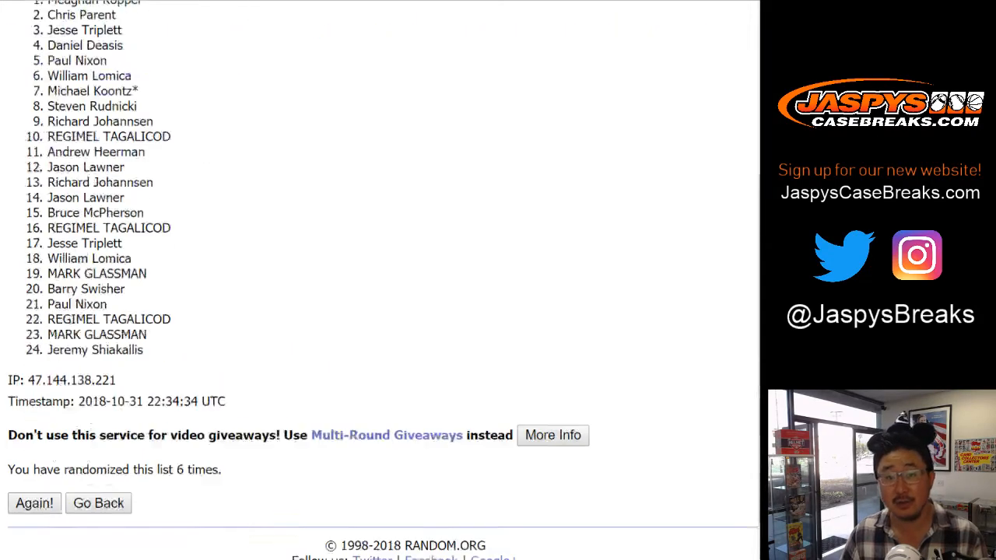
left_click(34, 503)
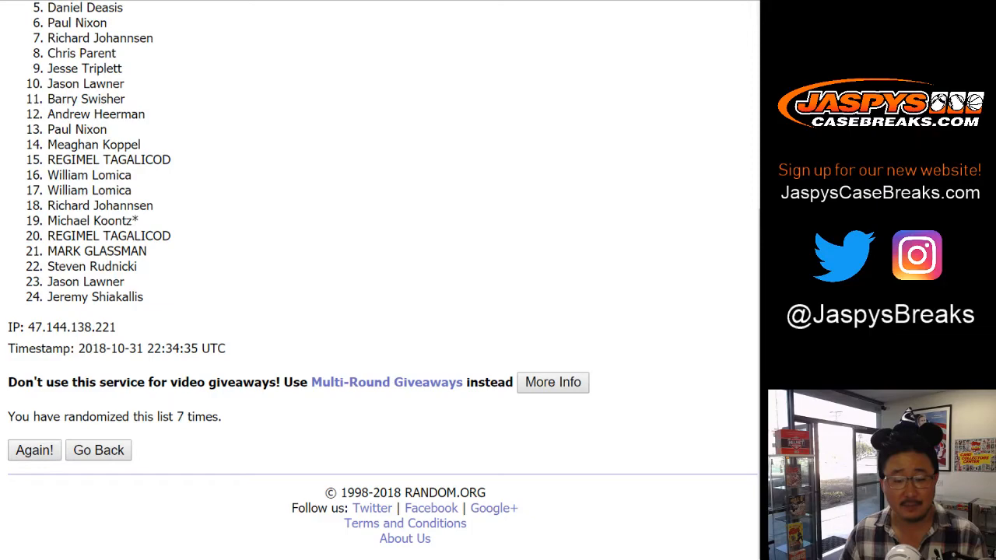
left_click(35, 450)
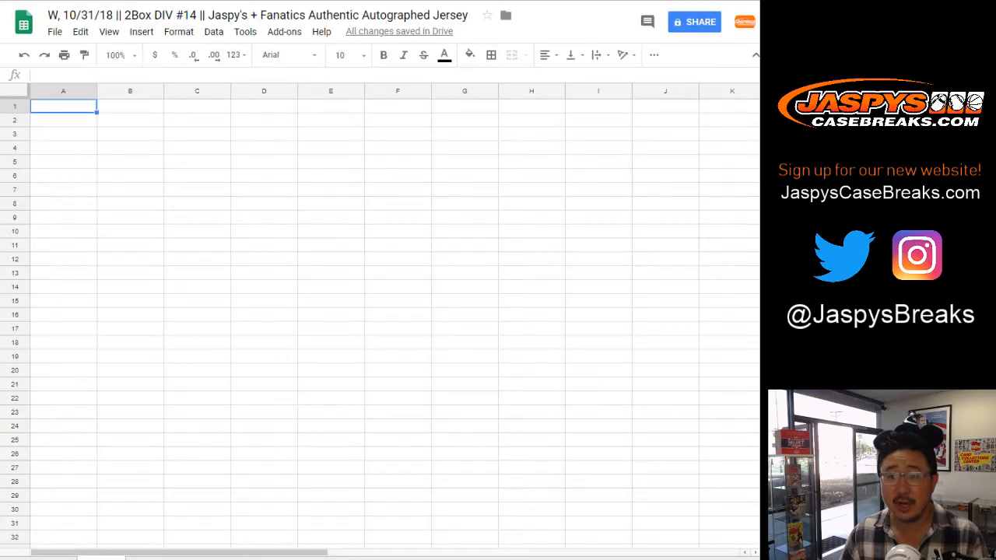
right_click(62, 105)
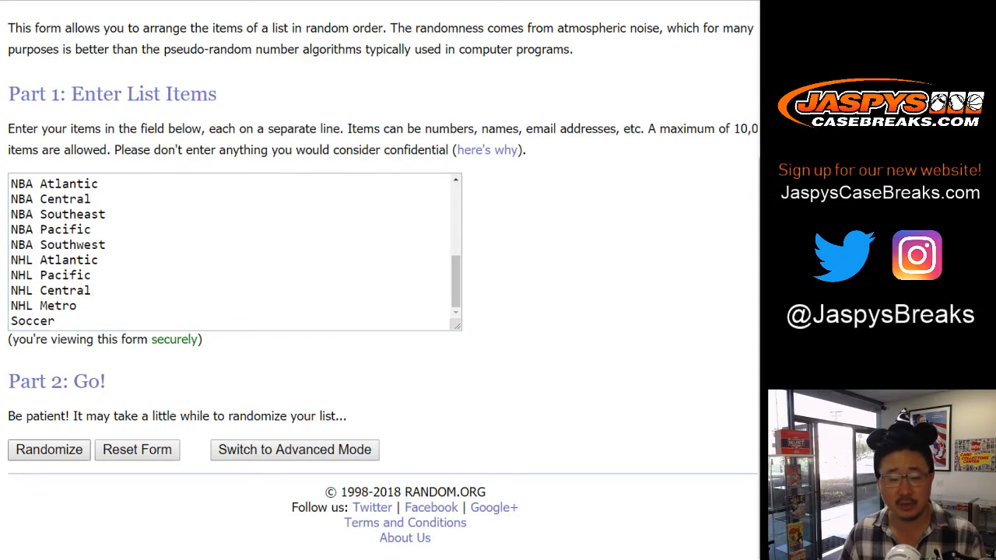
Shuffle the 24 divisions seven times and place the final order in column B beside the names.
left_click(48, 450)
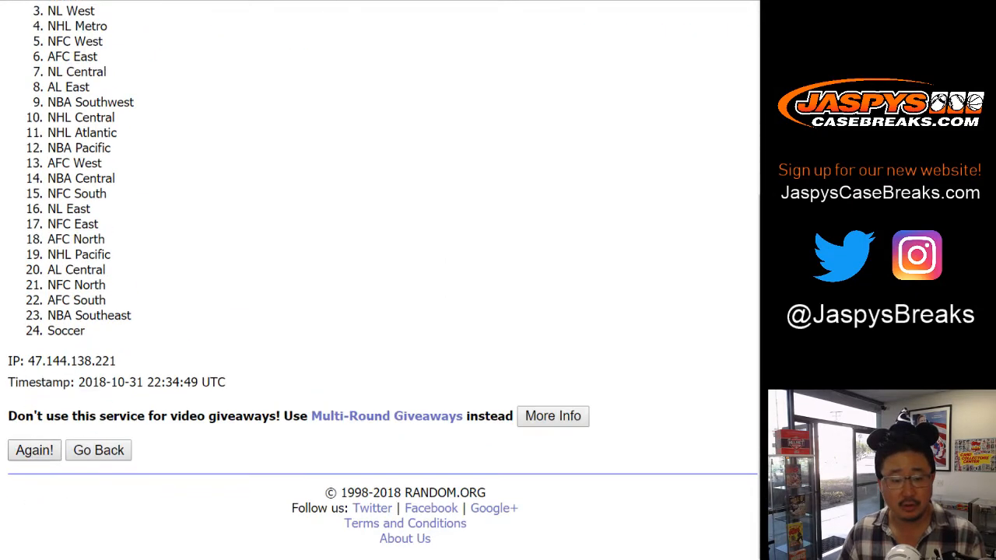
left_click(34, 450)
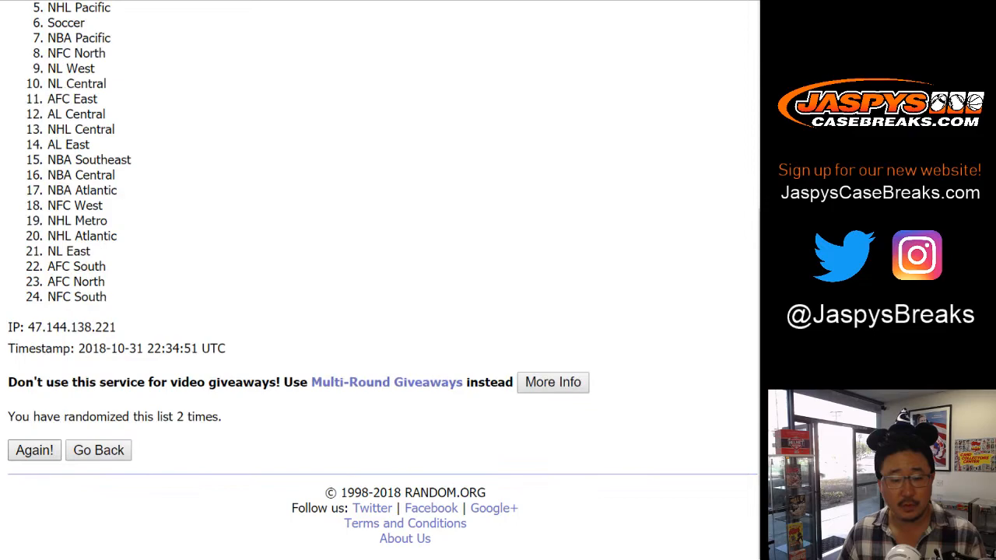
left_click(34, 450)
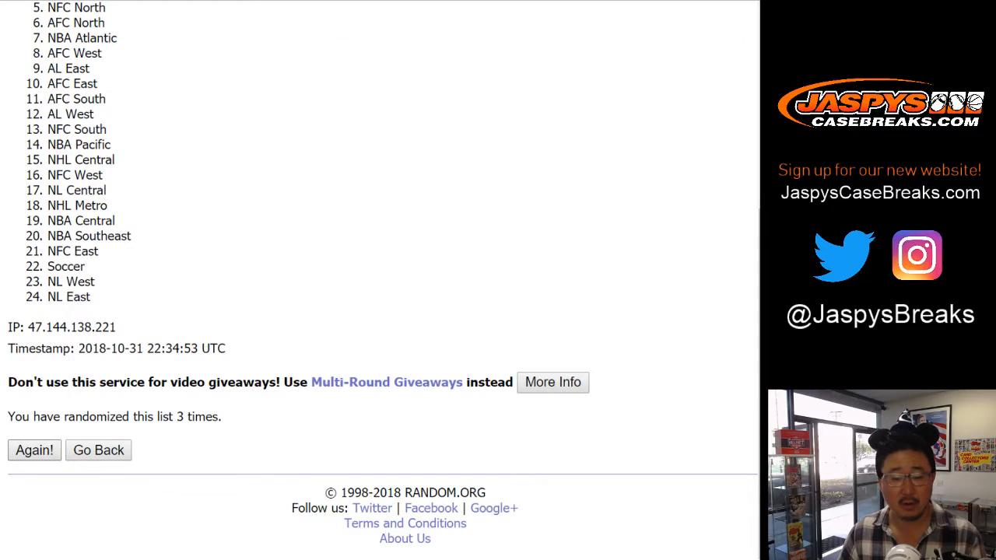
left_click(34, 450)
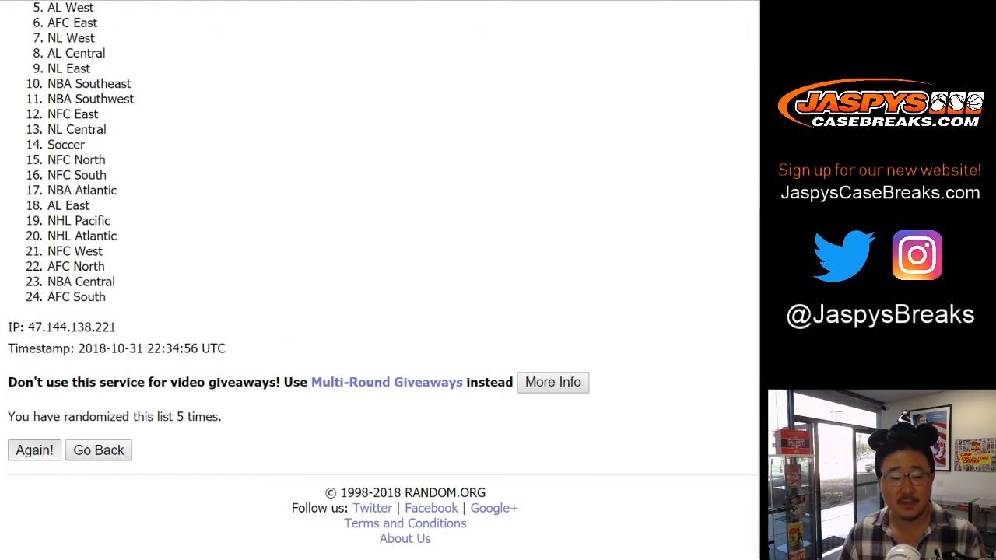
left_click(34, 450)
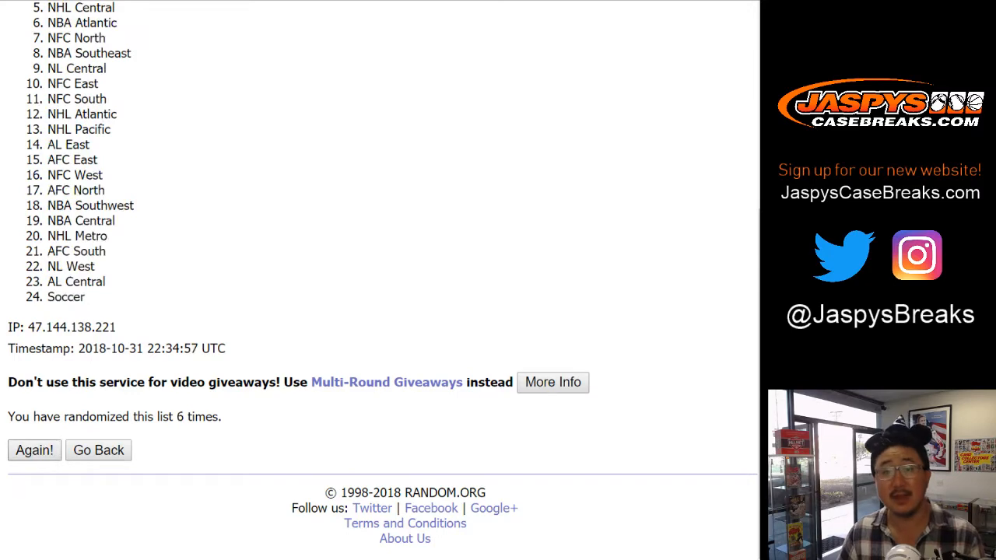
left_click(34, 450)
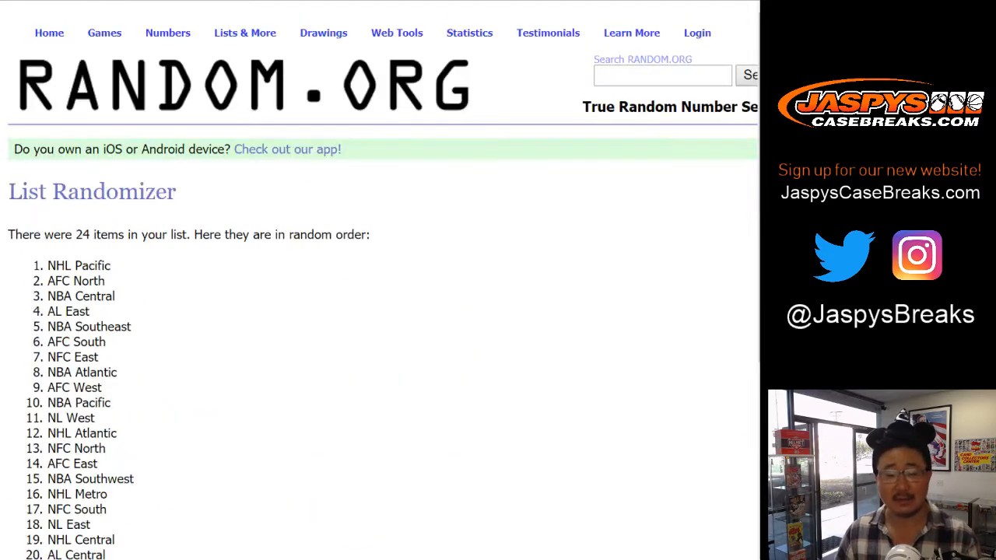
scroll("down", 3)
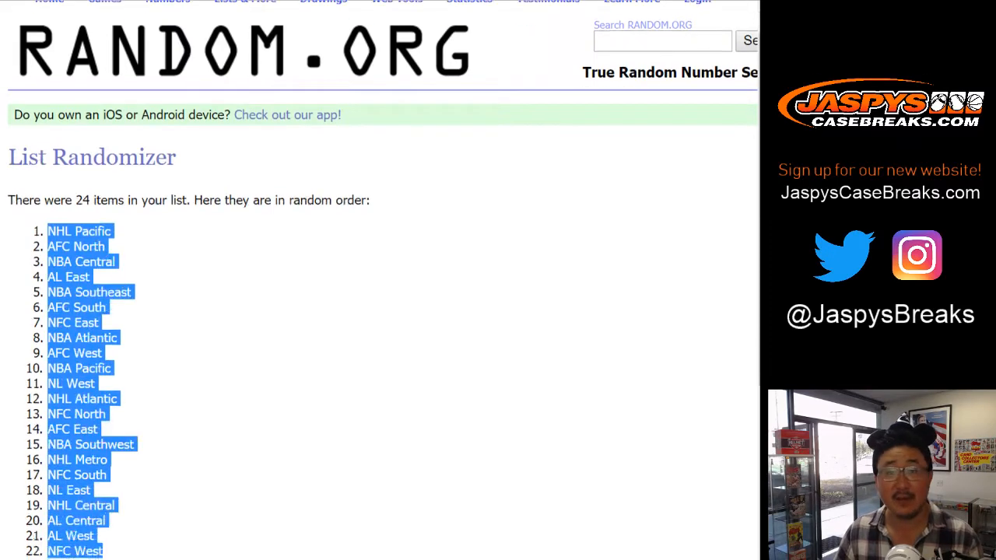
scroll("down", 3)
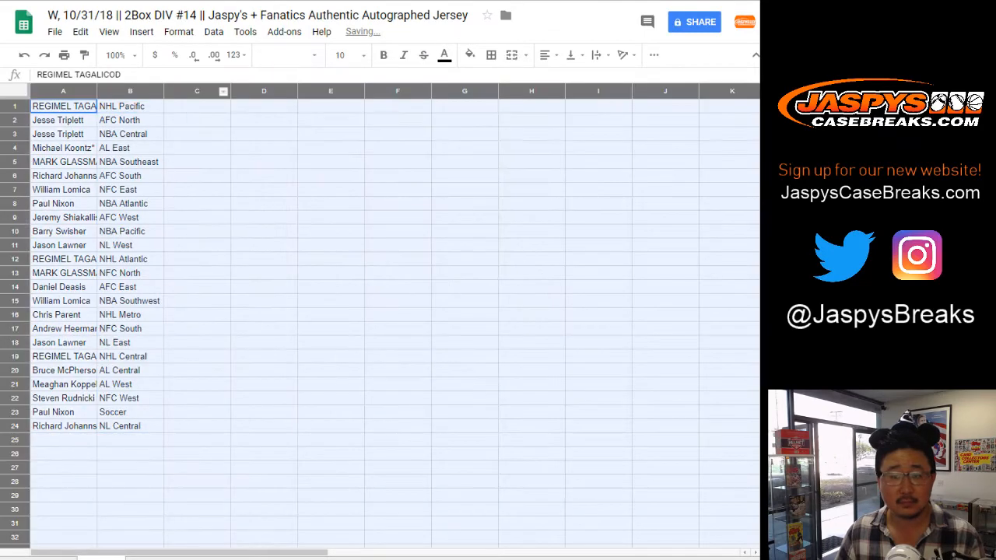
left_click(343, 54)
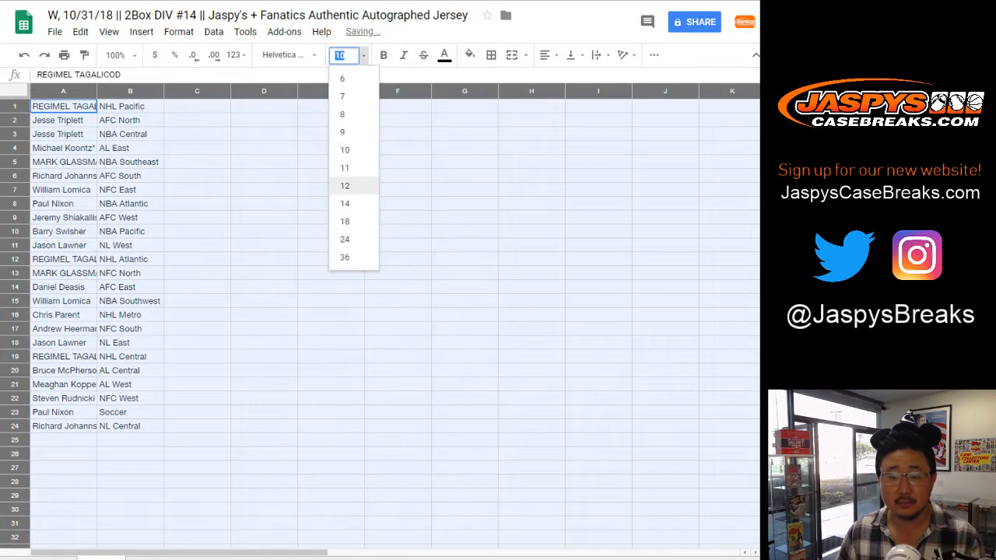
left_click(346, 202)
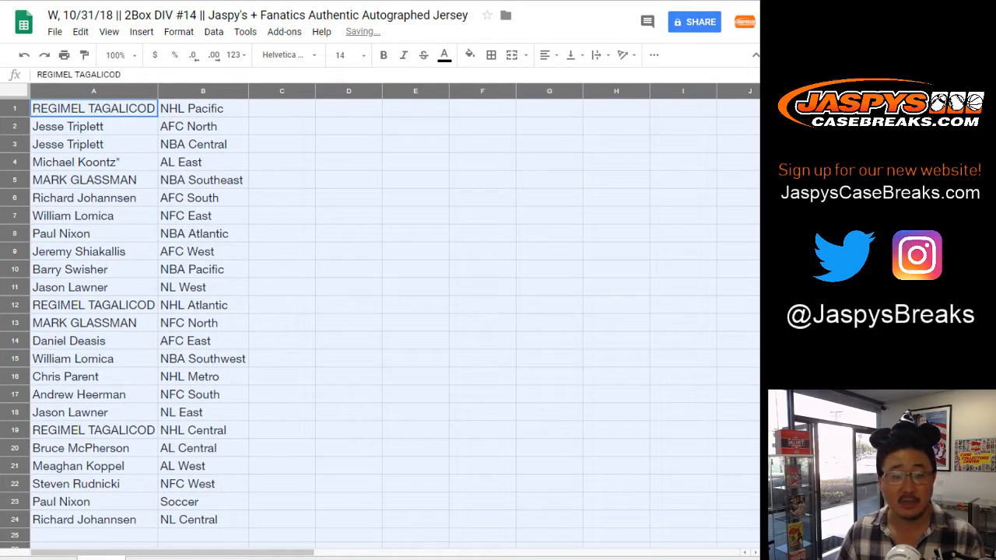
left_click(94, 143)
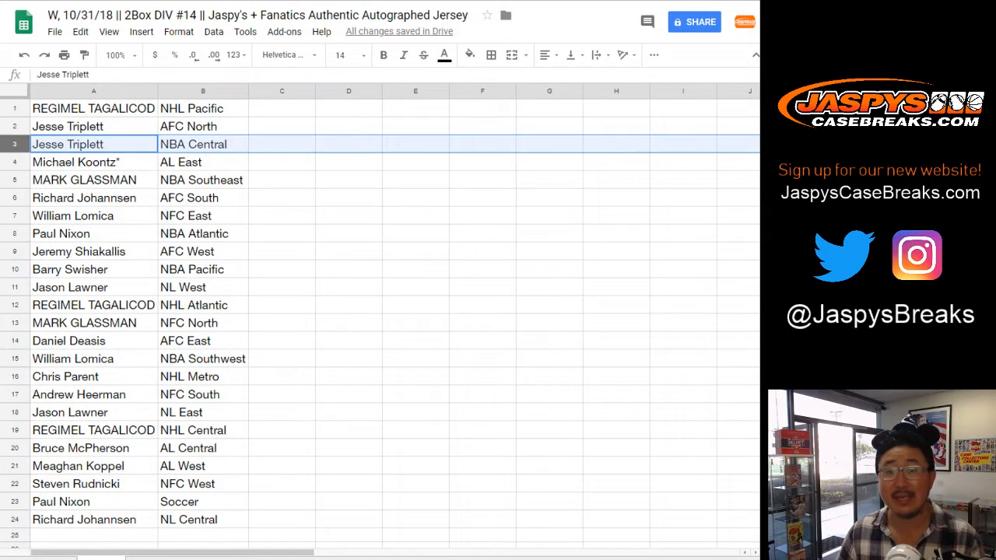
left_click(74, 162)
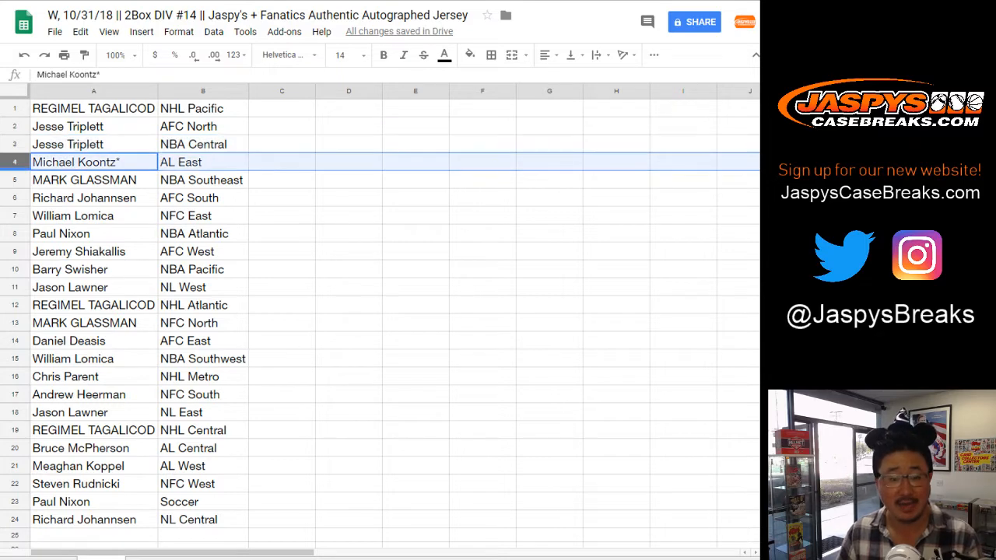
left_click(93, 180)
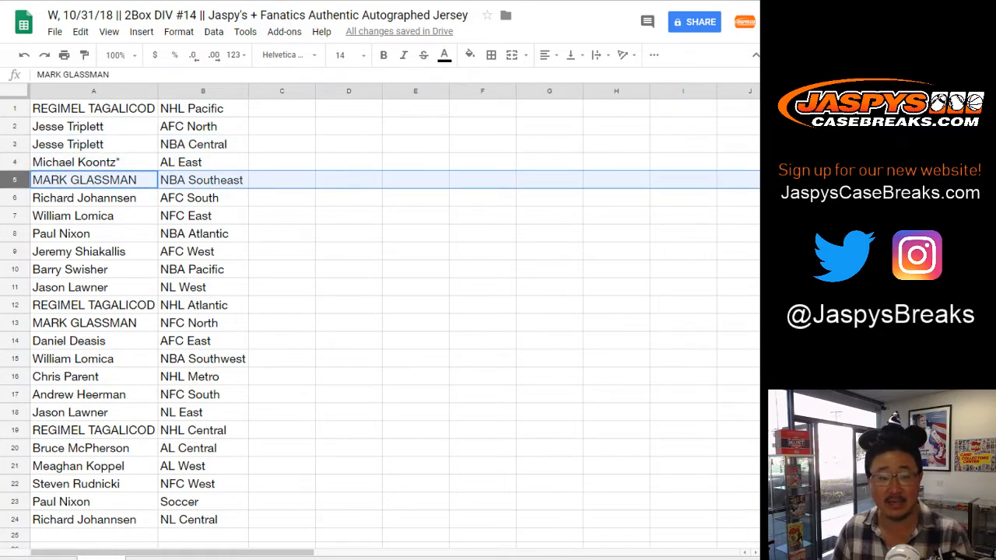
left_click(84, 197)
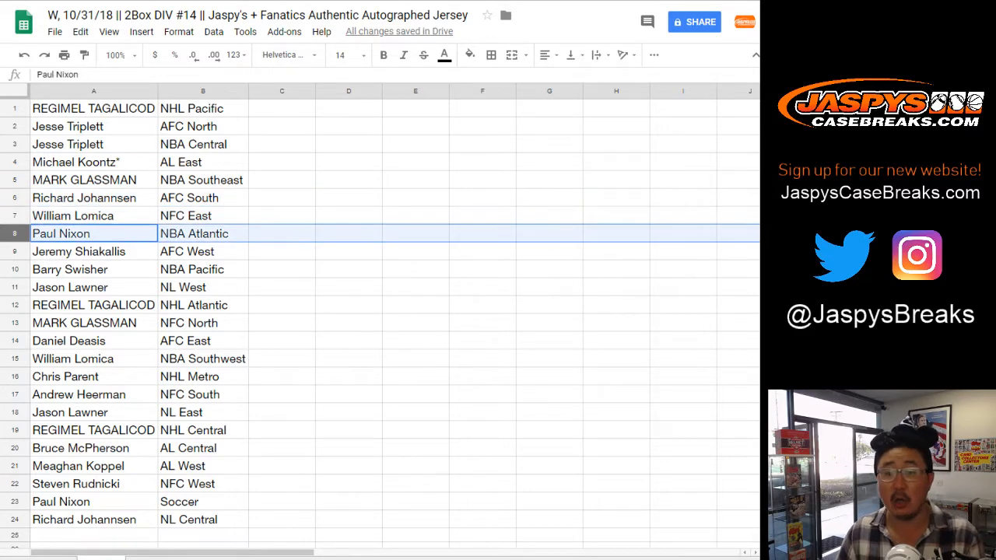
left_click(93, 253)
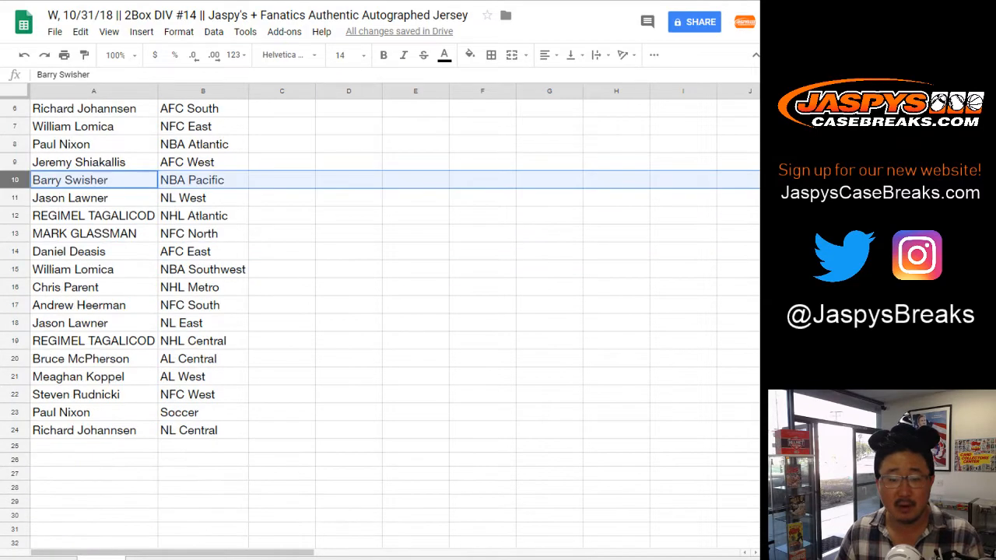
Read the NHL Atlantic, AFC East, NL East, NHL Central, AL Central and AL West rows, then reach the Data menu.
left_click(93, 215)
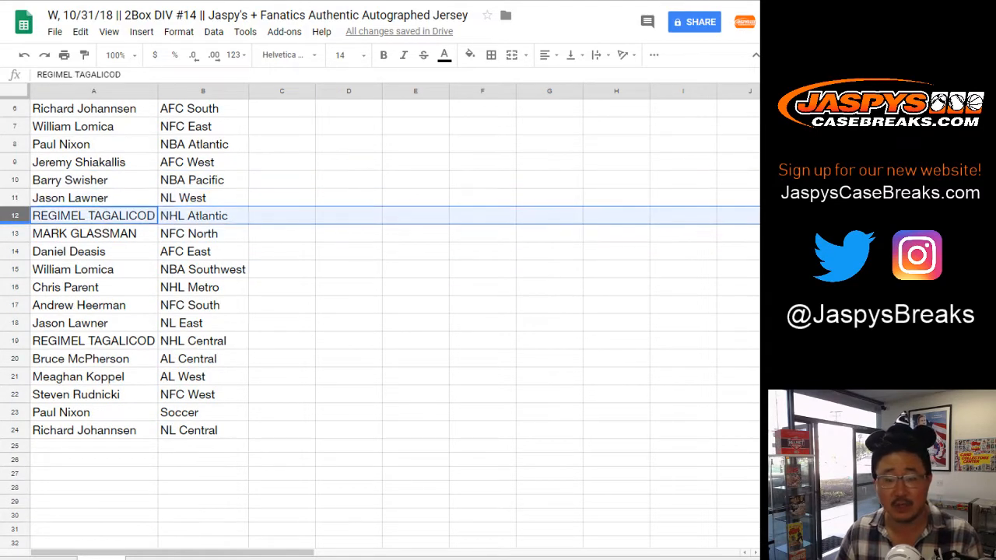
left_click(93, 233)
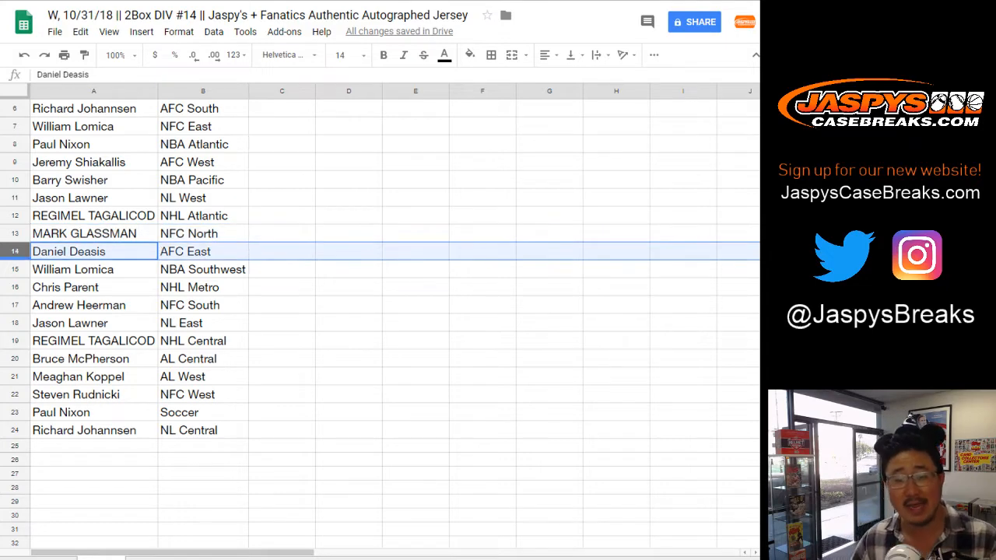
left_click(72, 269)
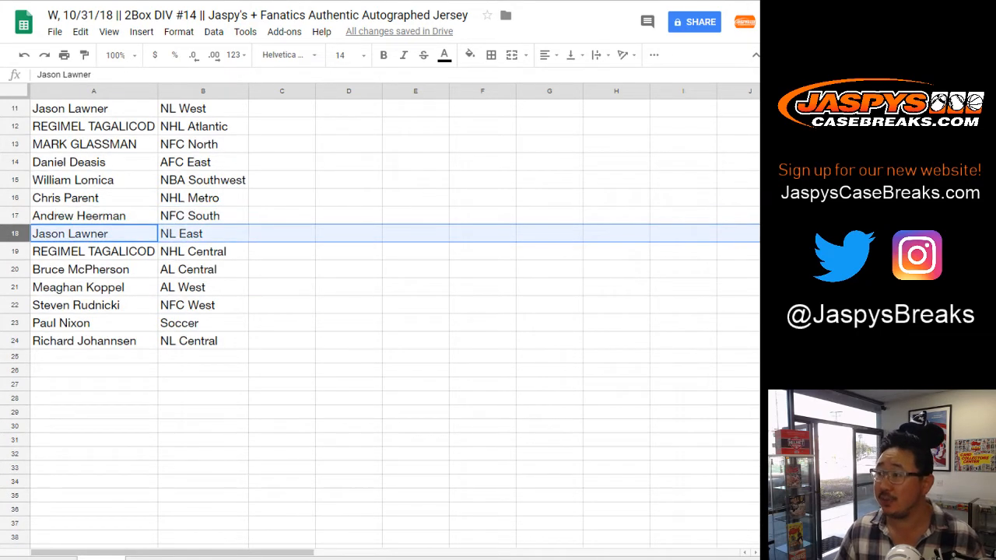
left_click(93, 250)
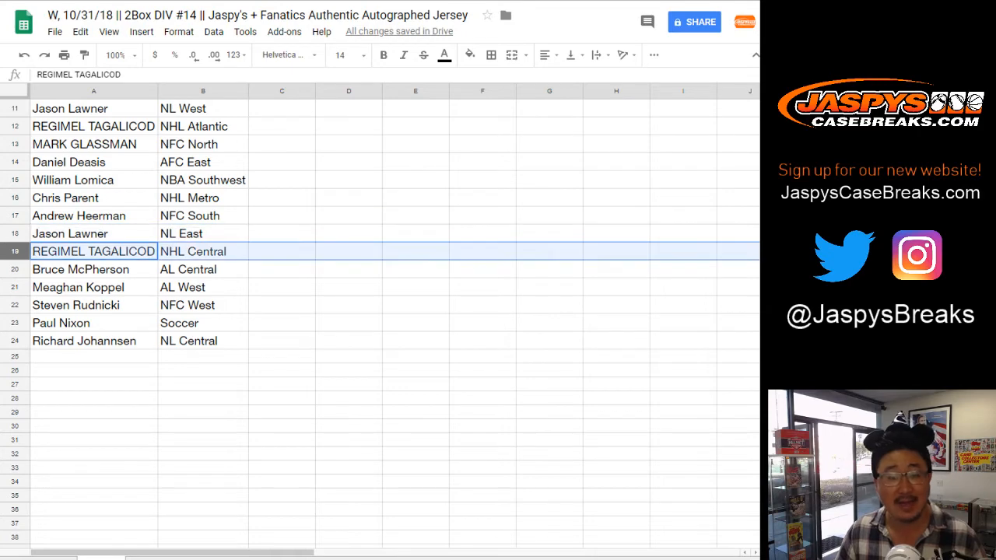
left_click(93, 269)
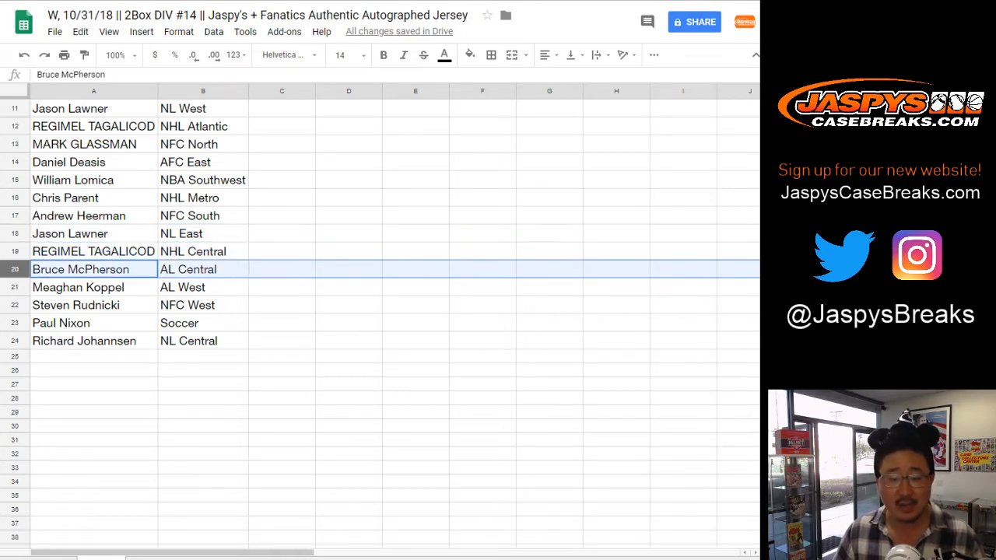
left_click(78, 286)
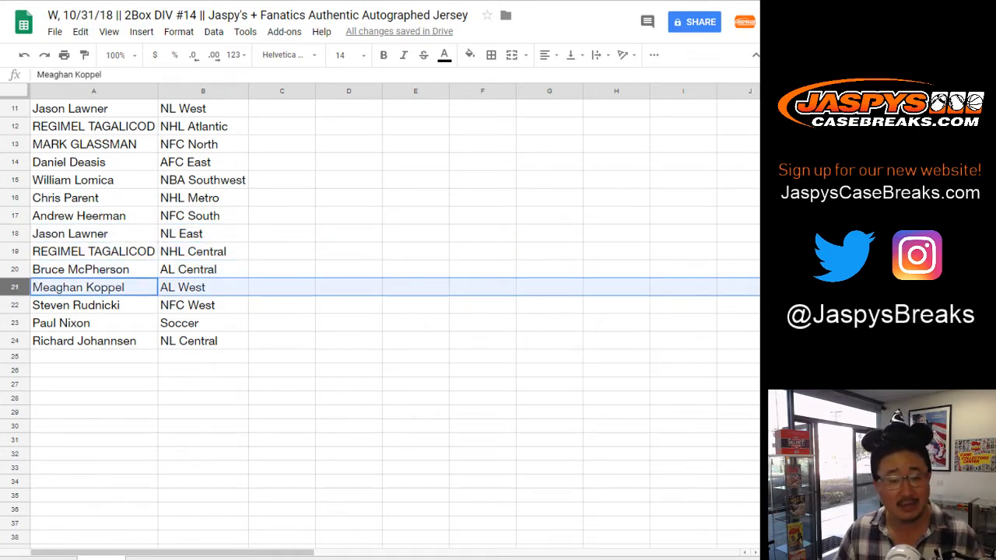
left_click(61, 322)
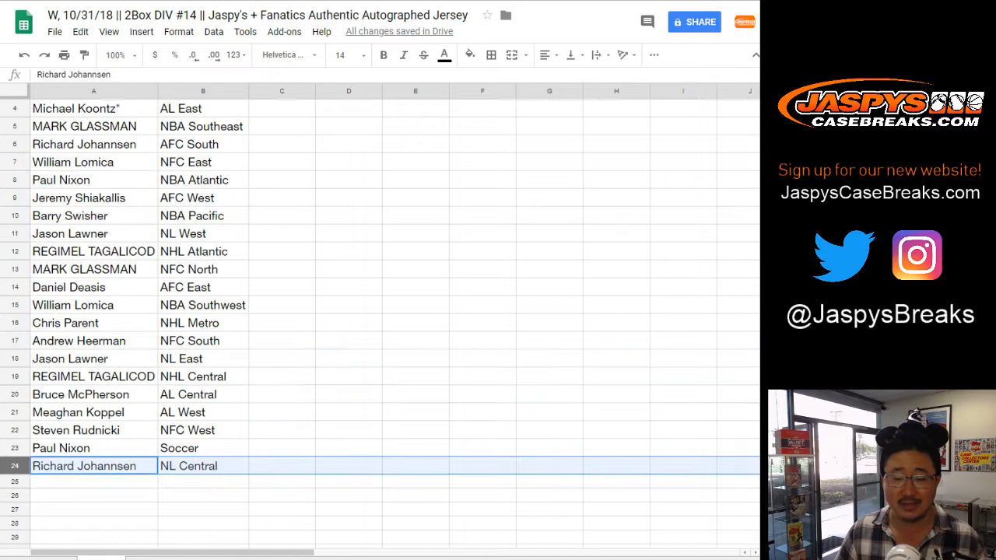
left_click(213, 31)
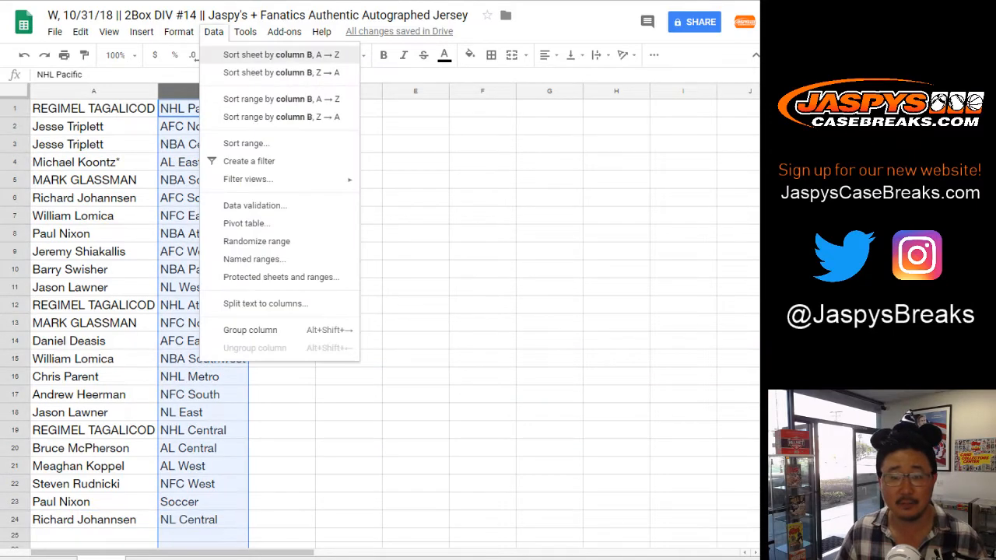
Re-randomize the 38-number list six more times with Again! on the List Randomizer.
left_click(282, 55)
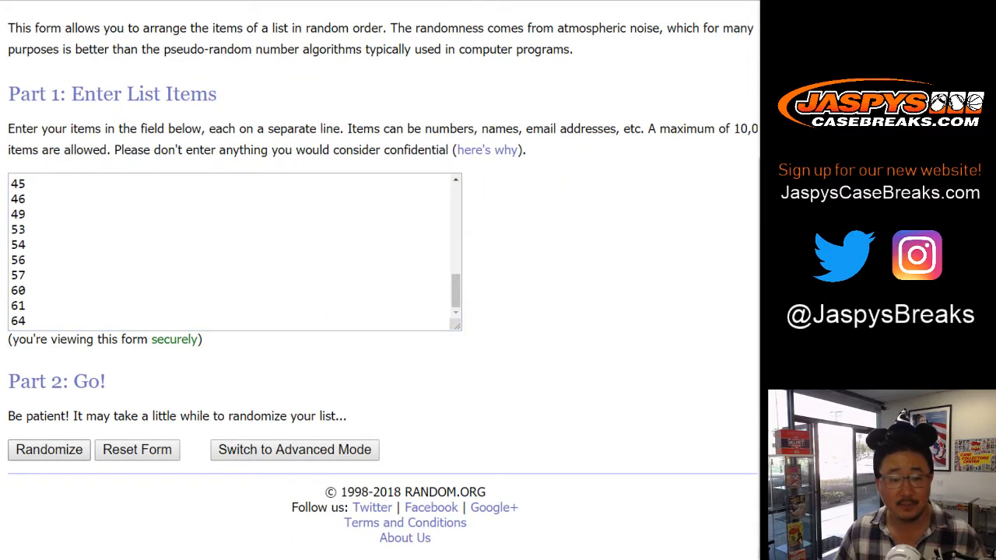
left_click(48, 449)
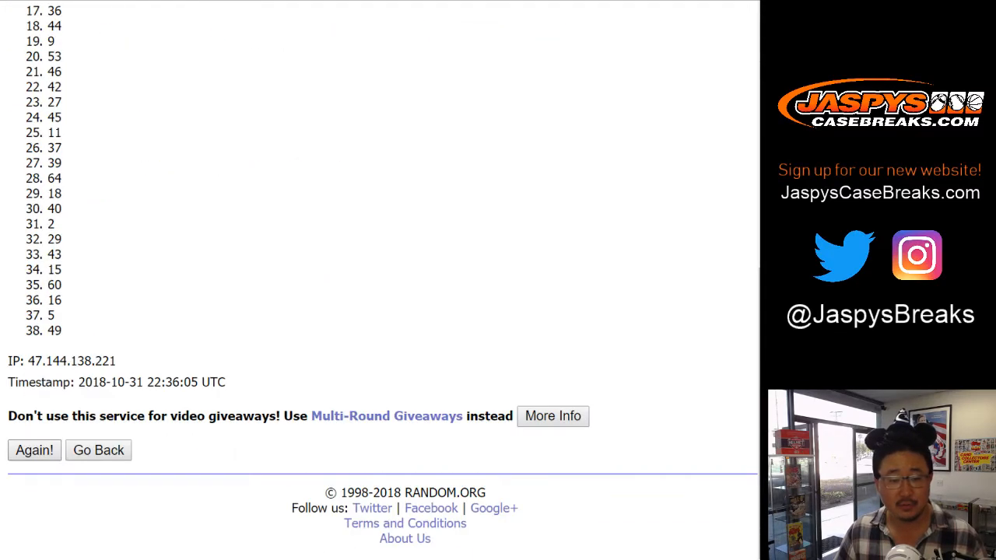
left_click(35, 450)
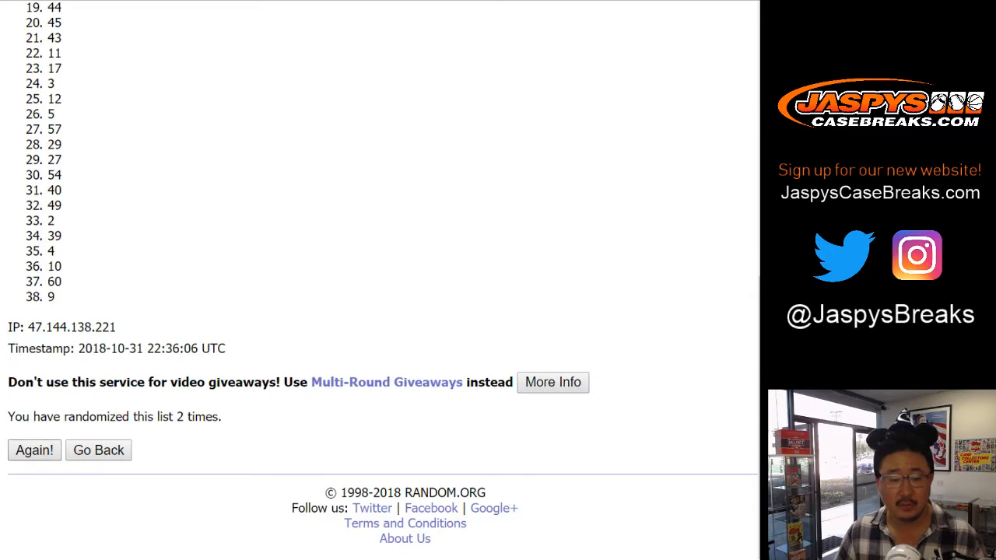
left_click(35, 450)
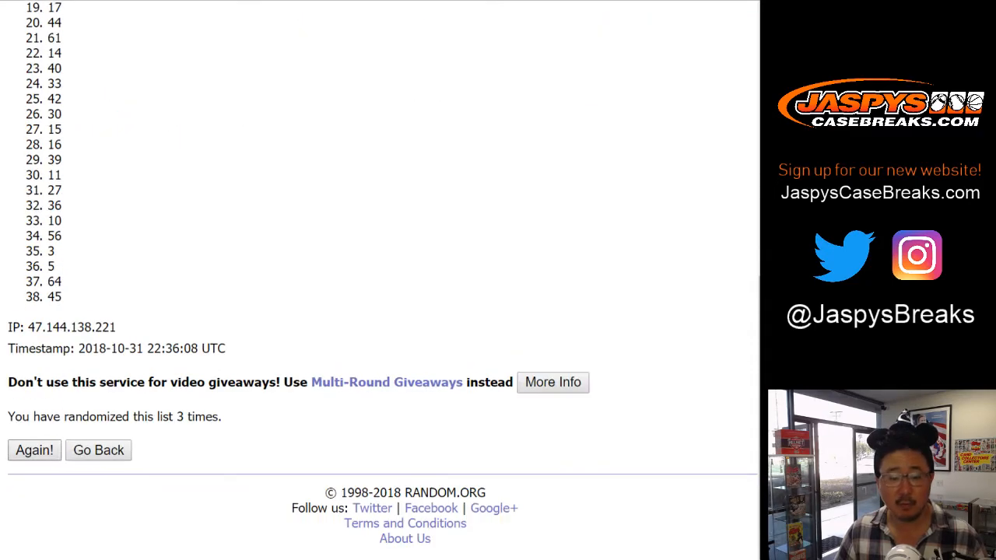
left_click(34, 449)
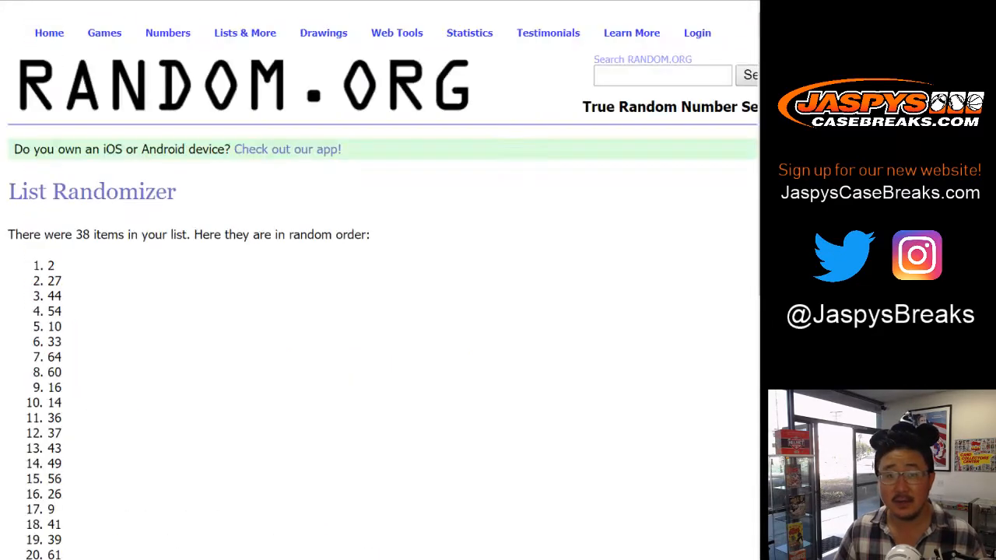
scroll("down", 3)
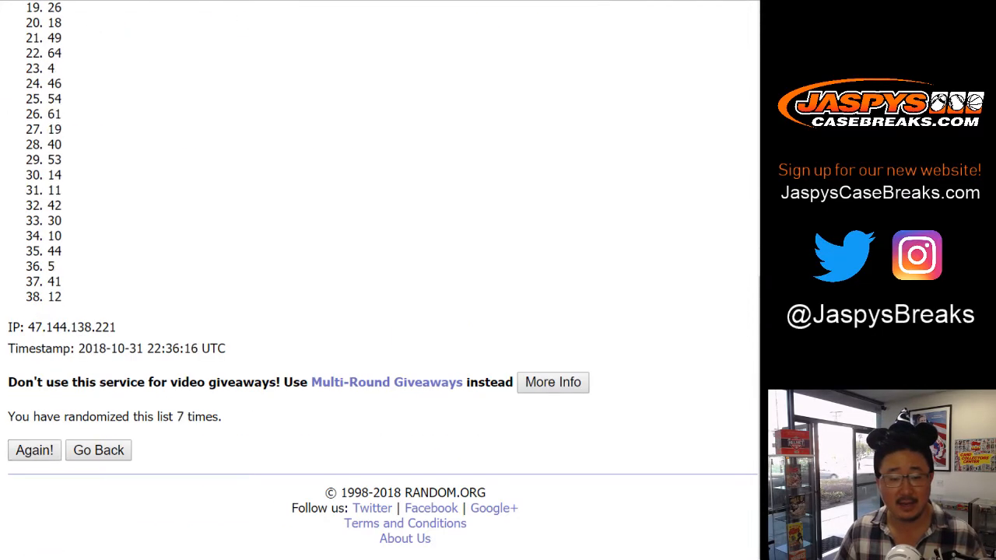
left_click(35, 450)
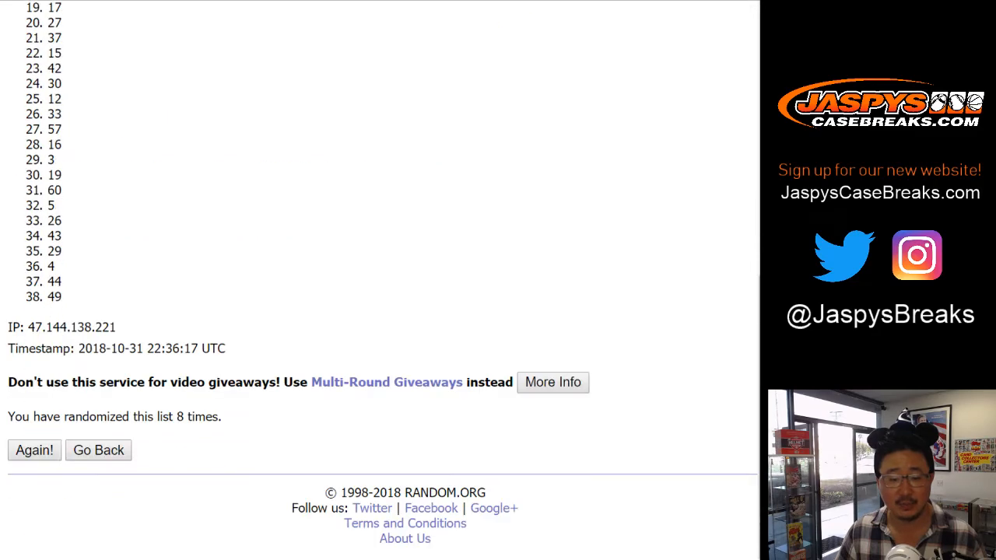
left_click(34, 450)
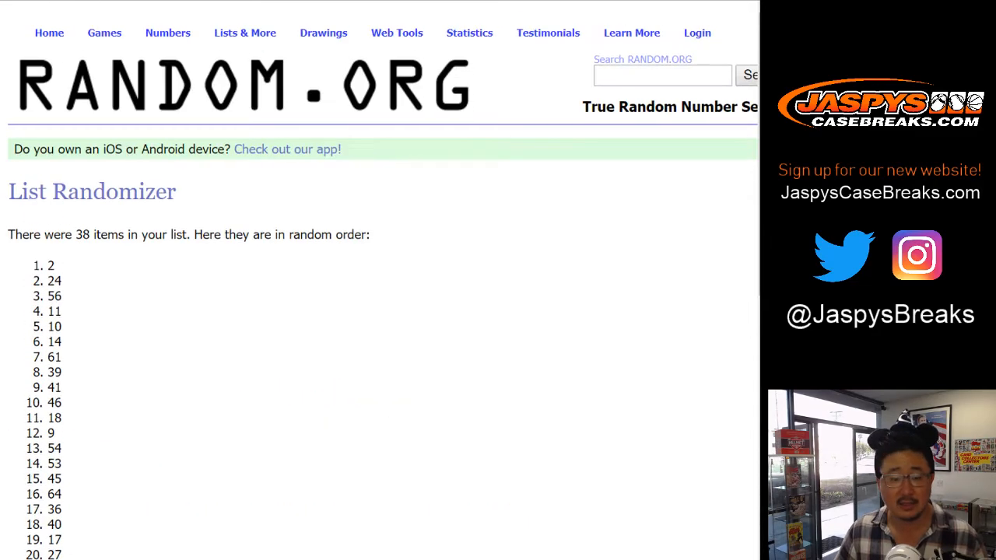
Sort the sheet by column B A→Z so divisions run from AFC East to Soccer.
left_click_drag(49, 265, 61, 281)
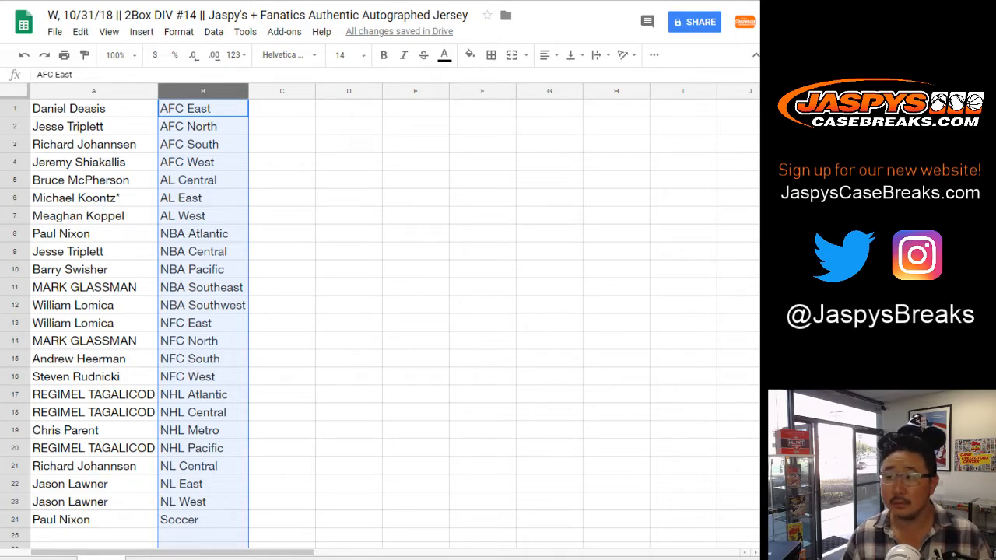
left_click(94, 467)
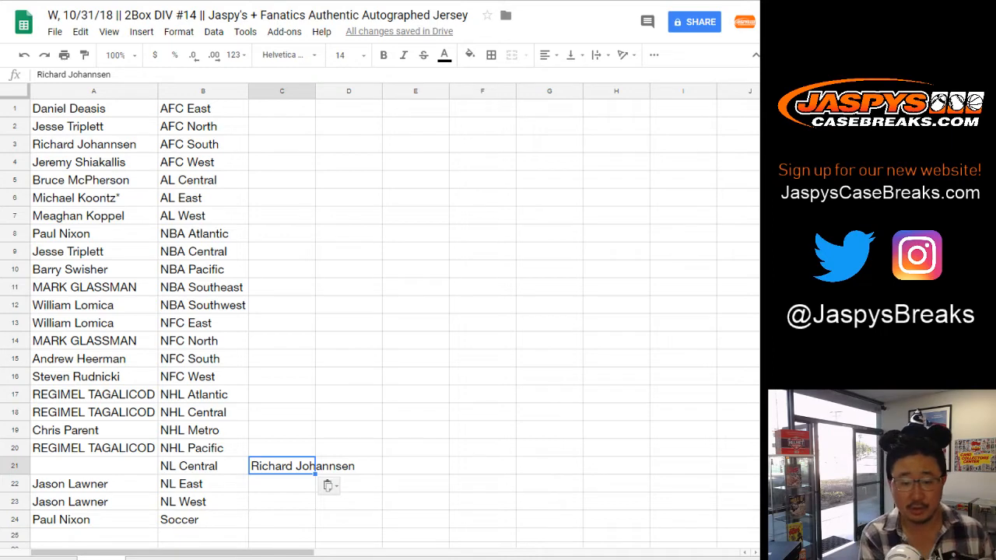
type("law")
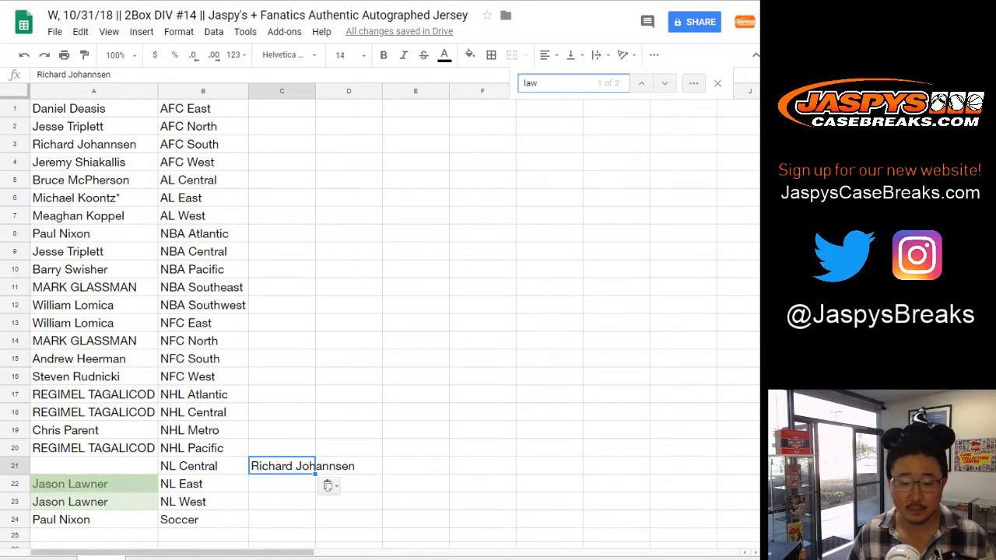
left_click(282, 501)
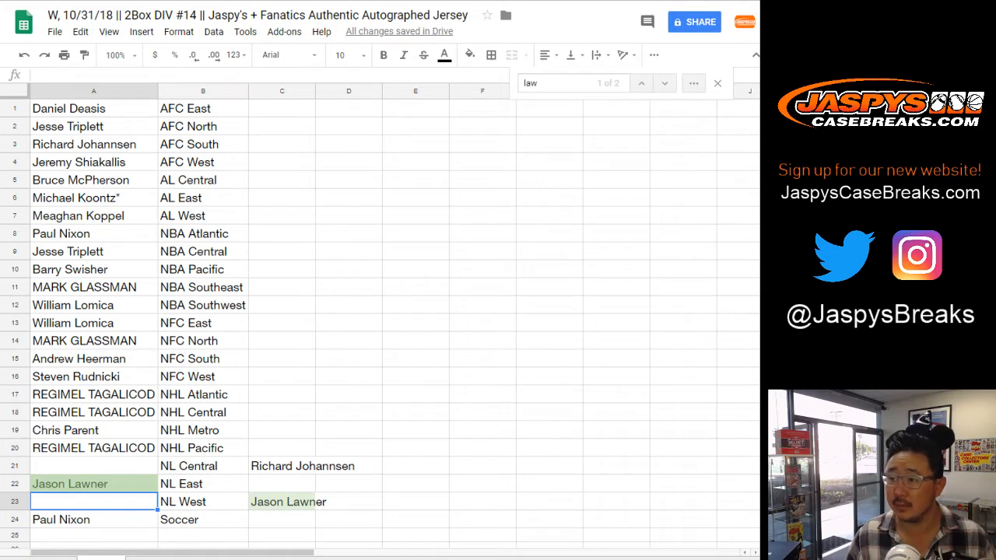
left_click(288, 502)
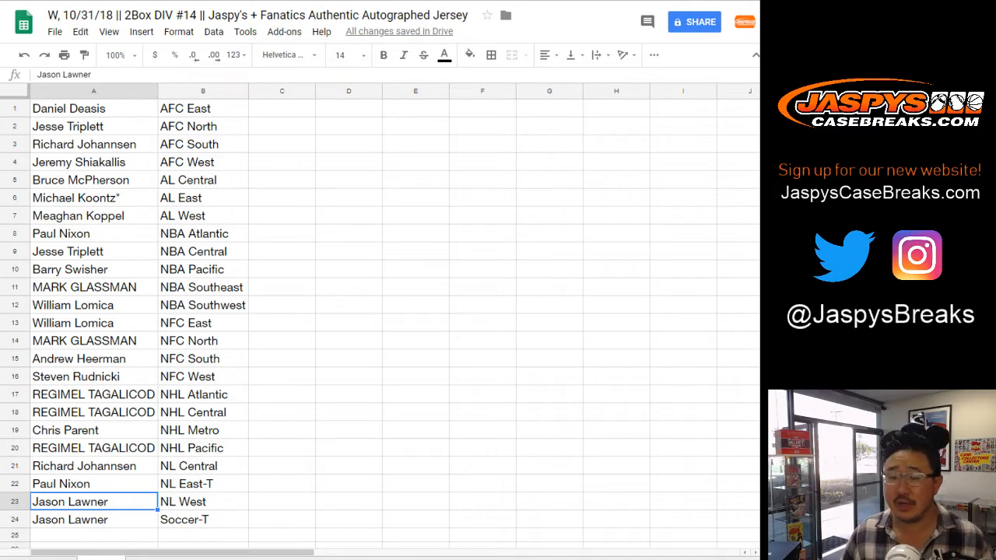
Review the NL Central to NL West rows, then select A1:B24 and reach the Borders options.
left_click(84, 467)
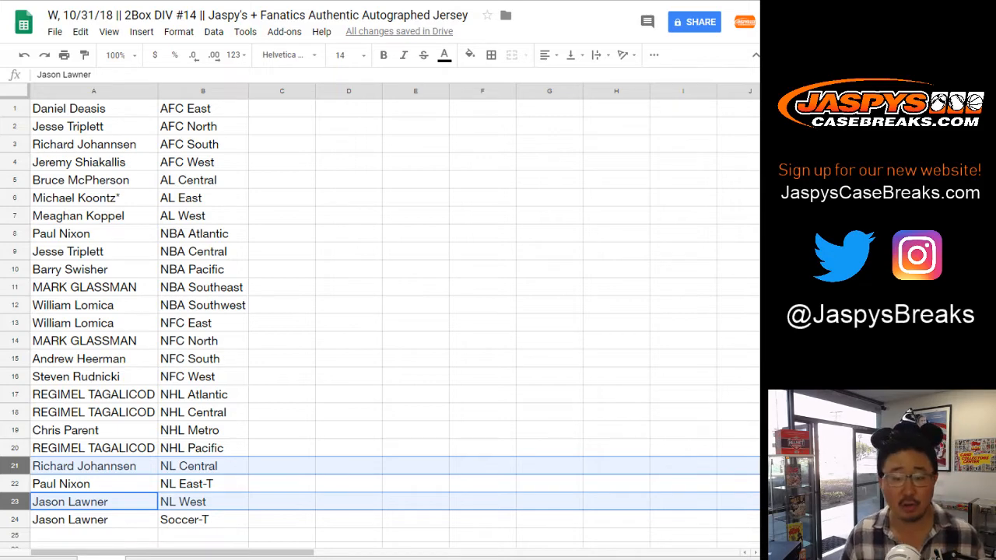
left_click(69, 109)
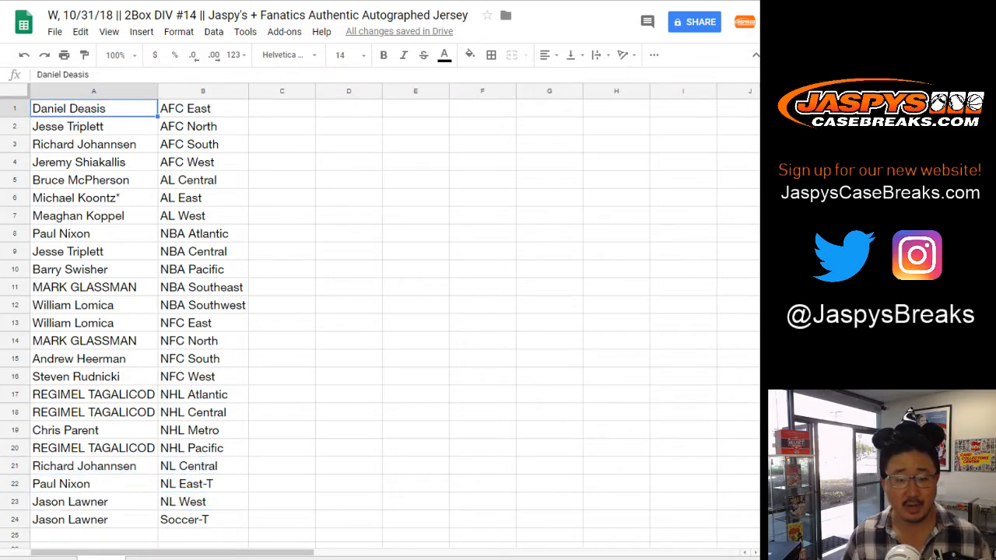
left_click(492, 54)
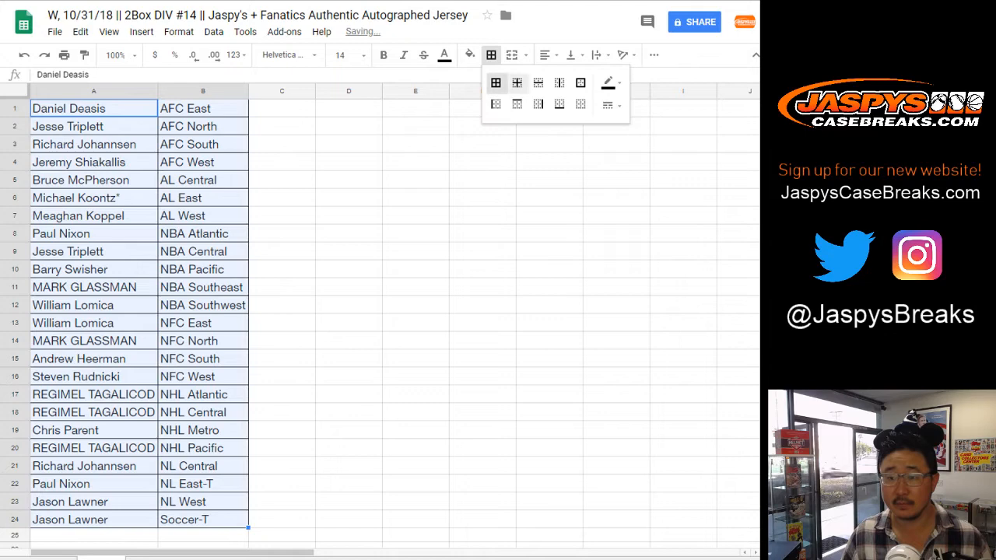